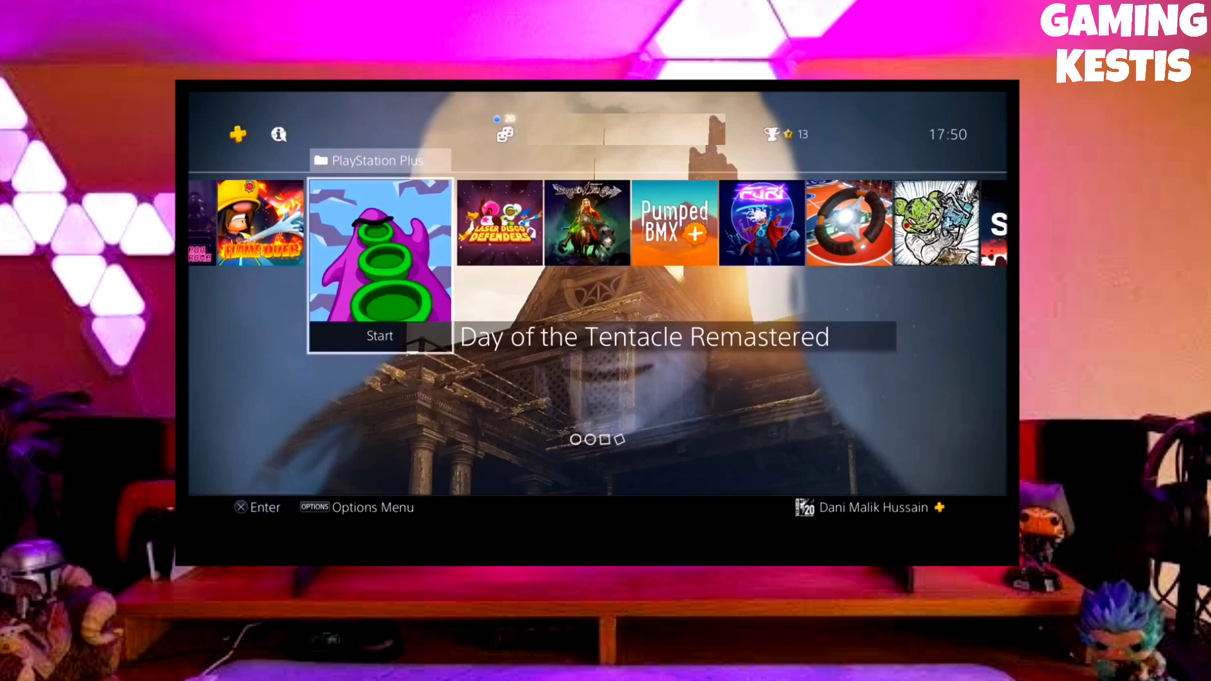
# Browse the PlayStation Plus, Ubisoft Games and Fighting Games folders, then return to the Demo row
pyautogui.hscroll(3)
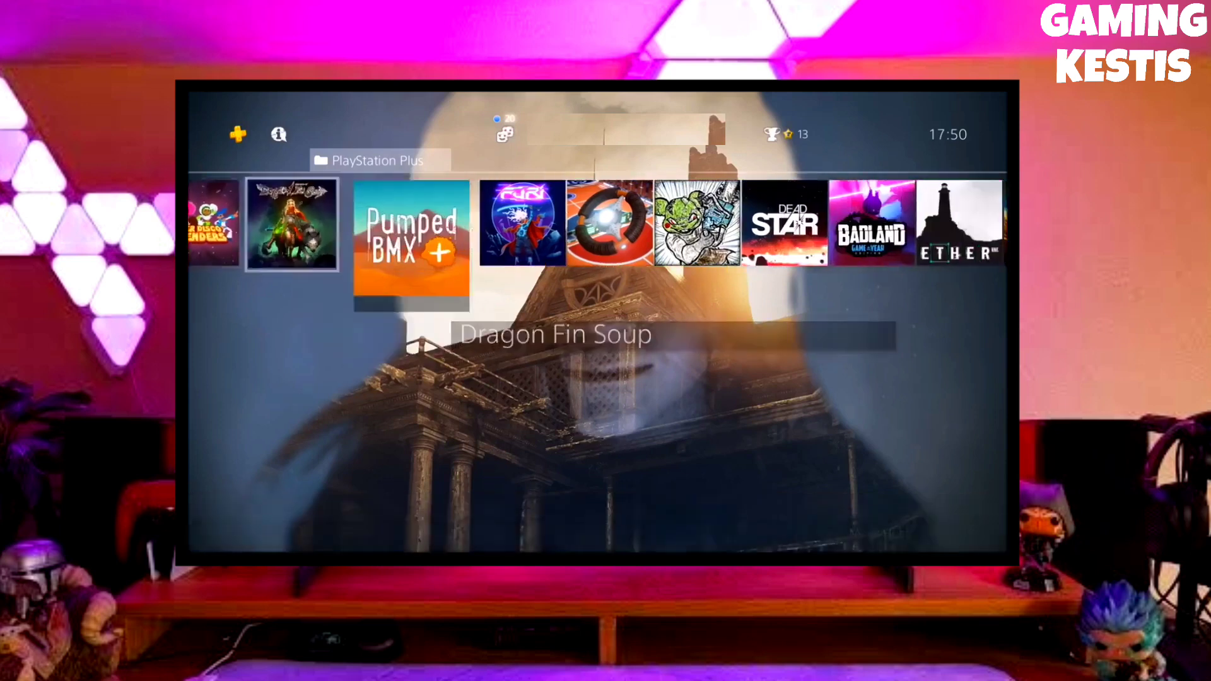
pyautogui.hscroll(3)
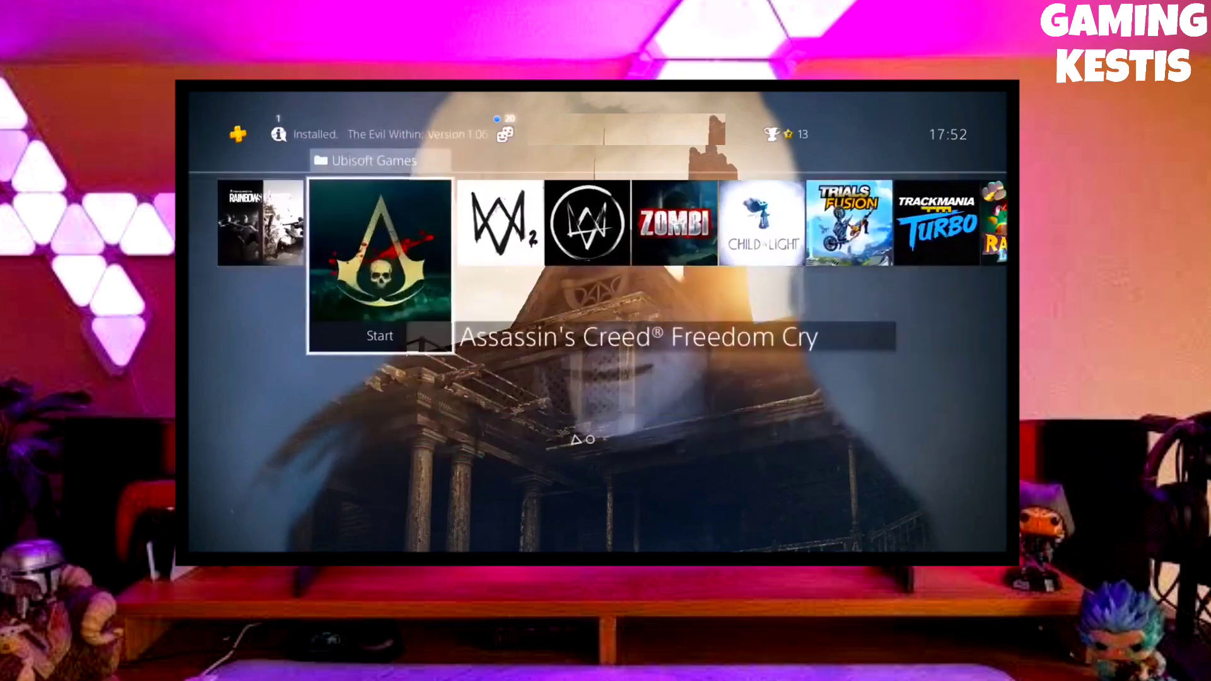
pyautogui.hscroll(3)
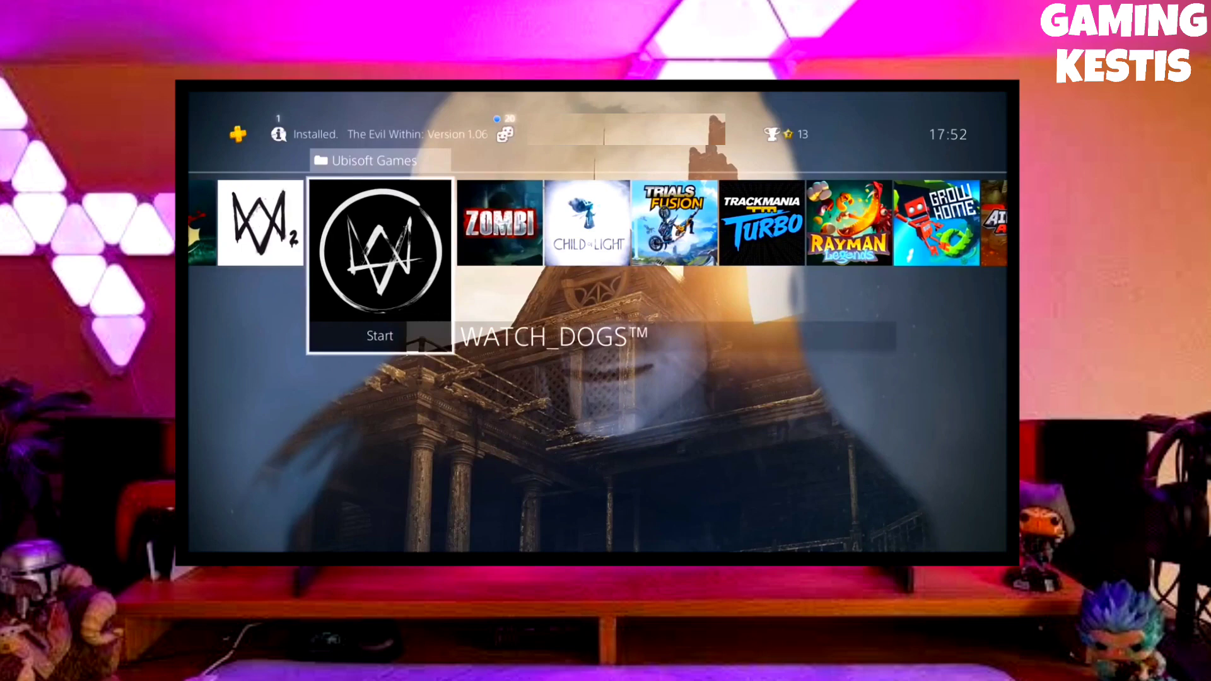
pyautogui.hscroll(3)
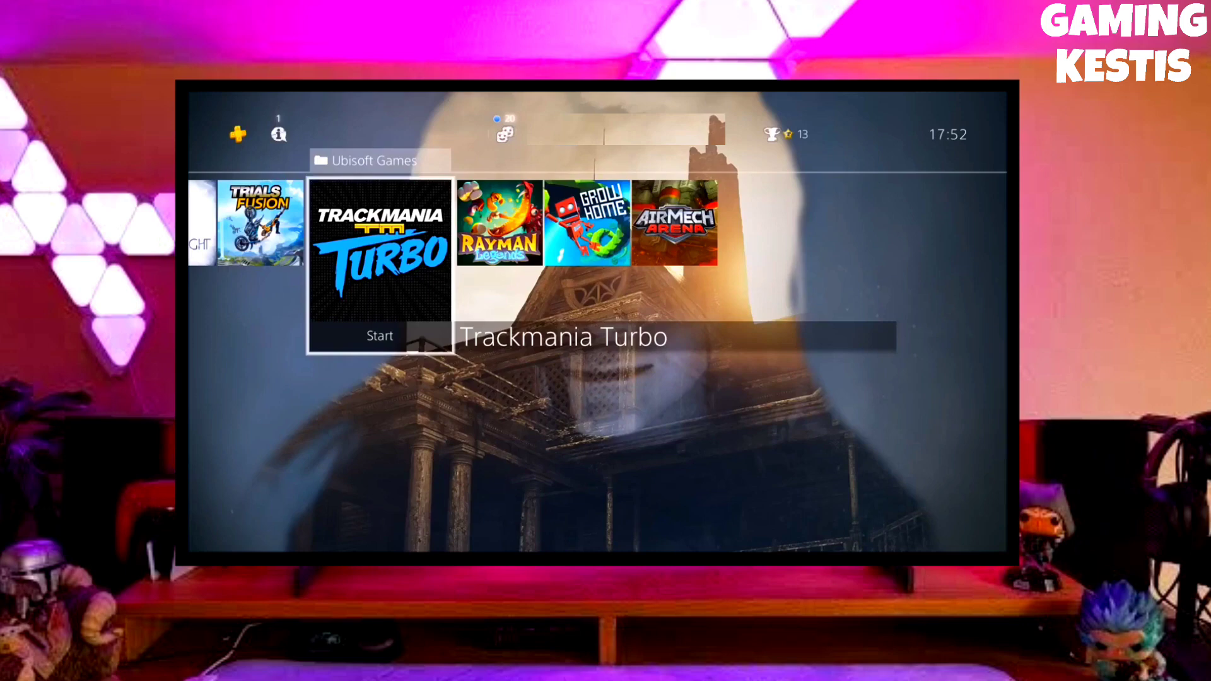
pyautogui.hscroll(3)
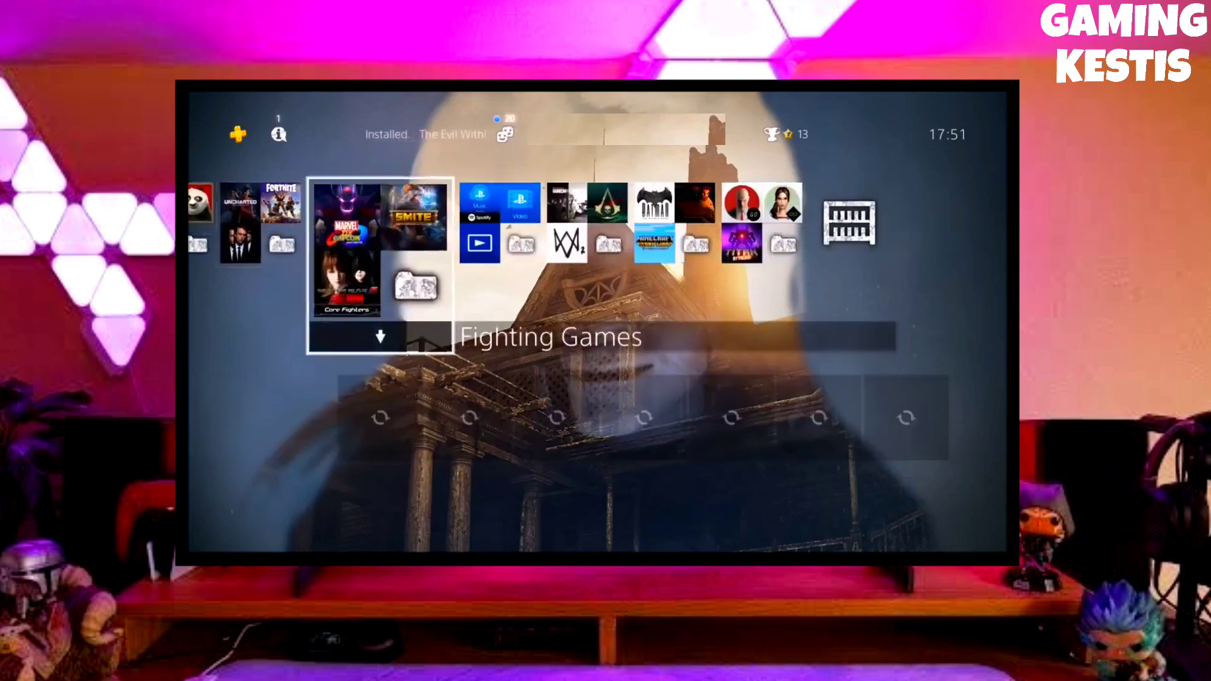
pyautogui.click(379, 247)
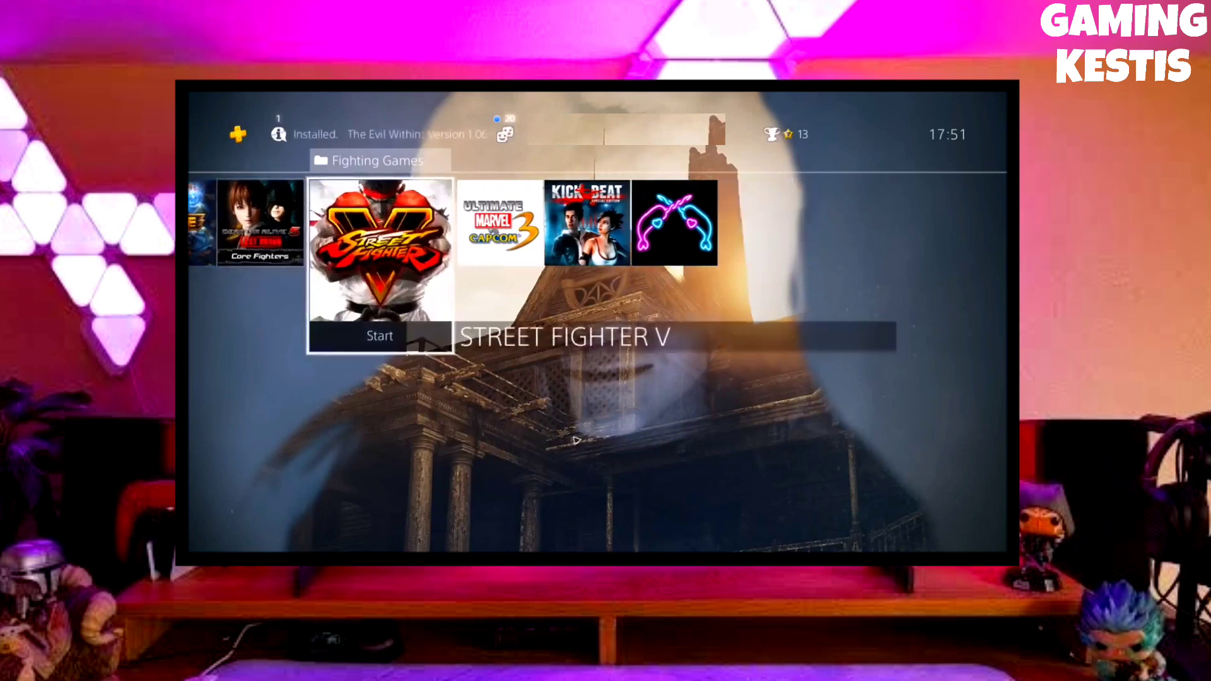
pyautogui.hscroll(3)
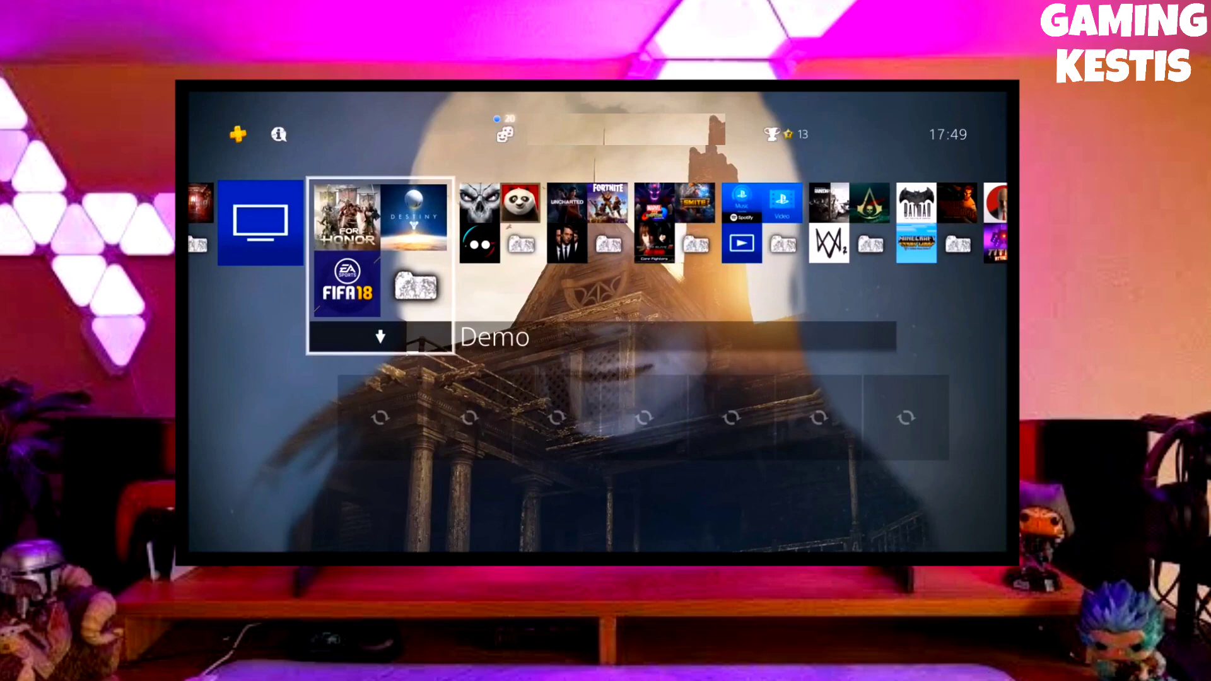
pyautogui.hscroll(3)
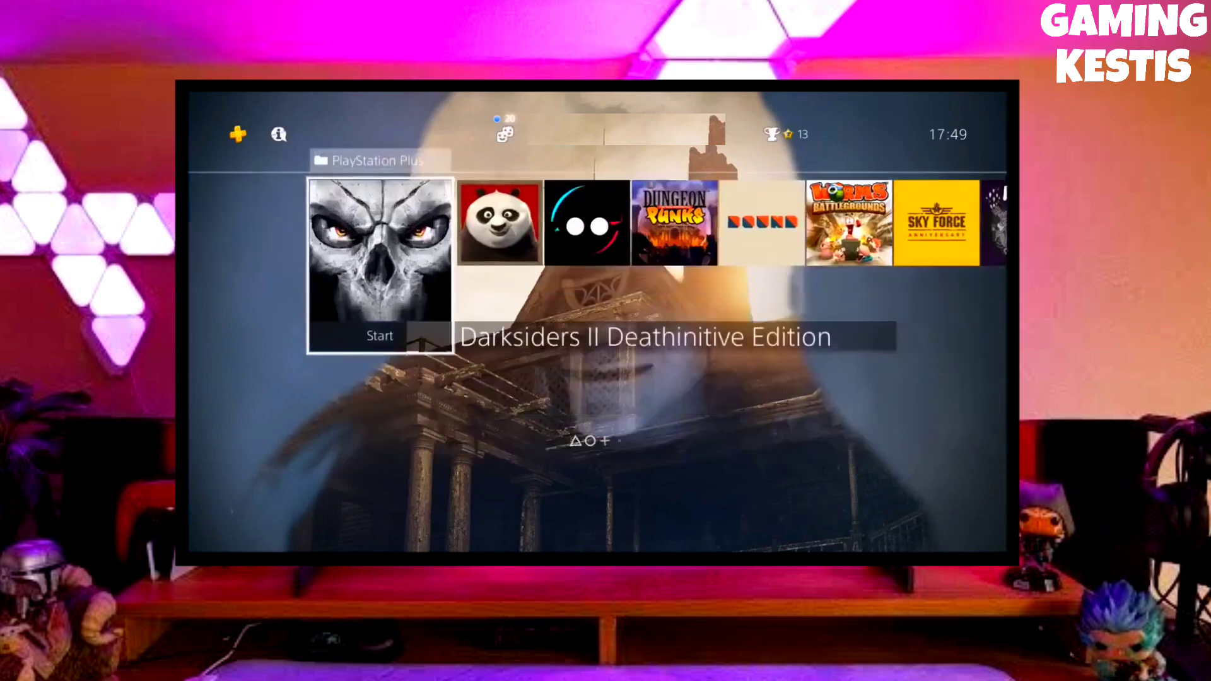
pyautogui.hscroll(3)
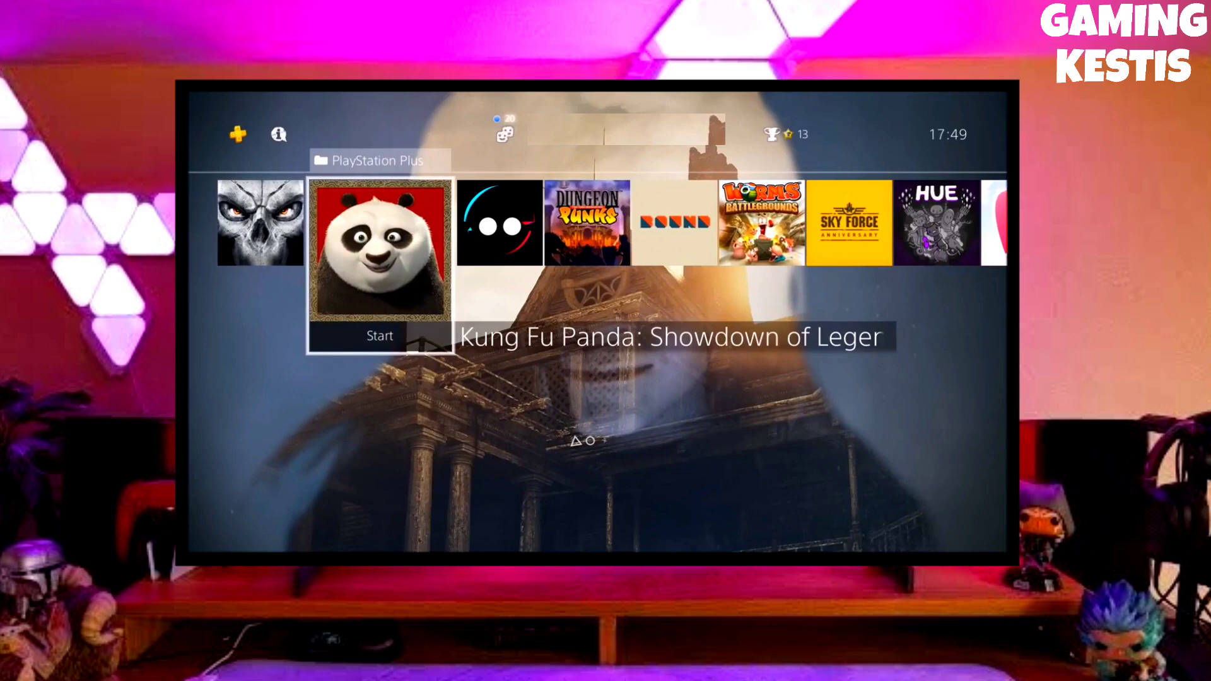
pyautogui.hscroll(3)
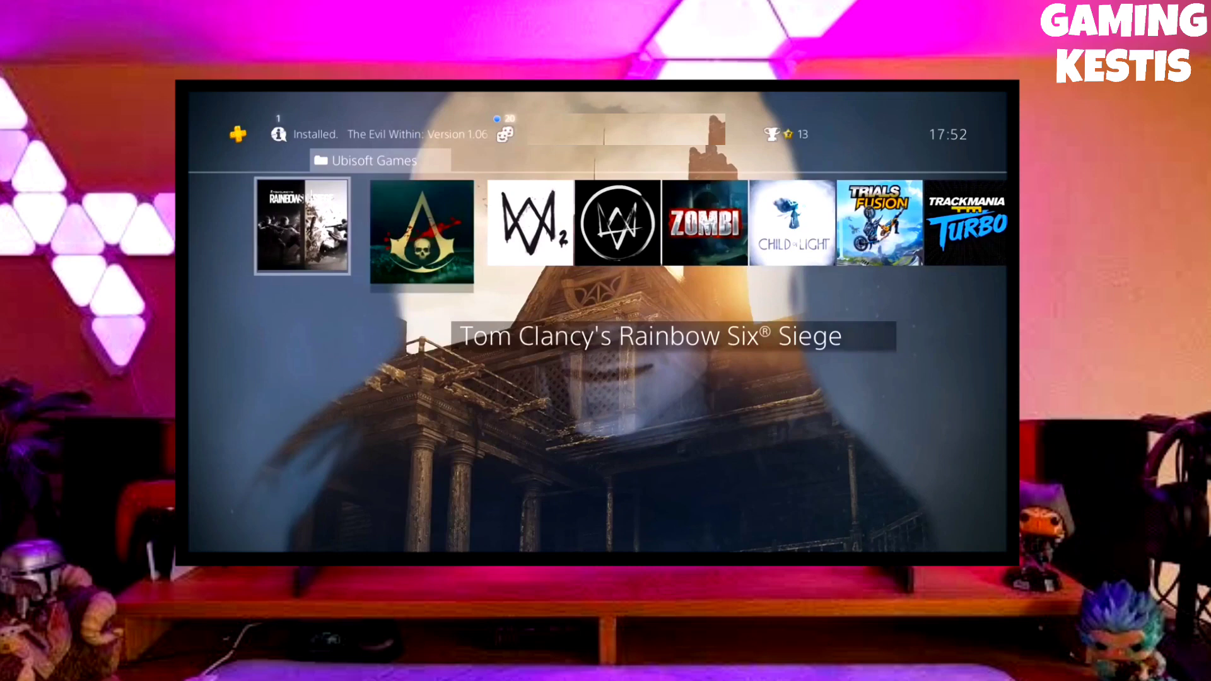
pyautogui.hscroll(3)
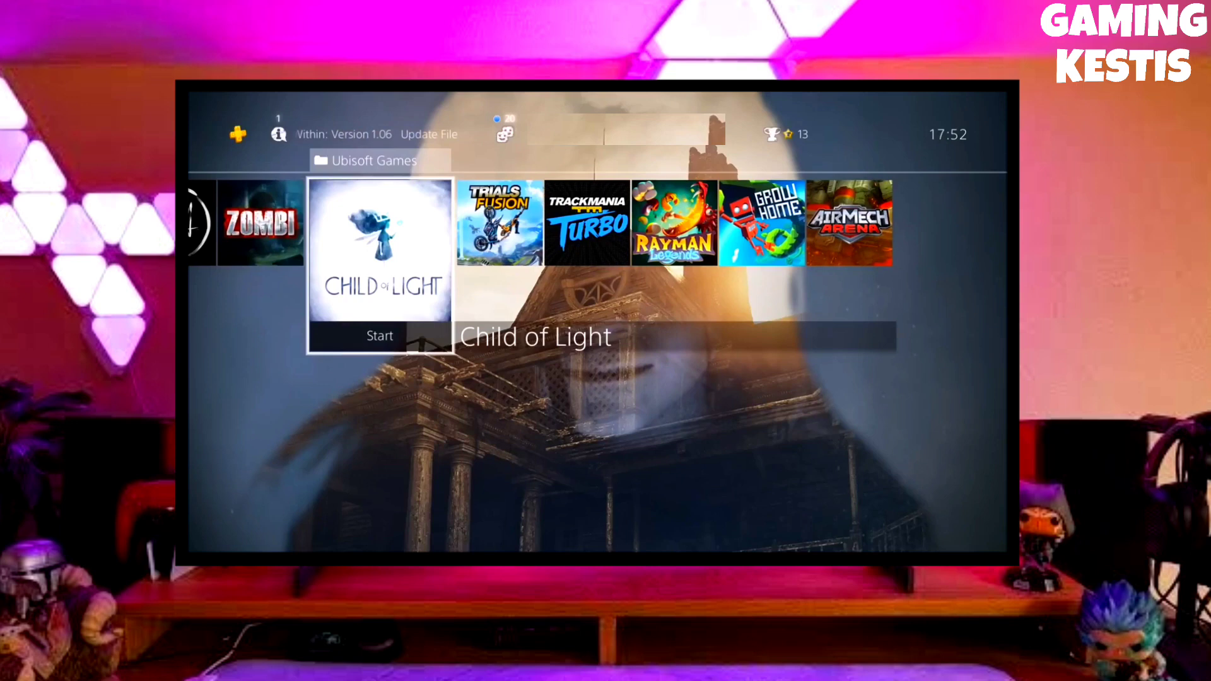
pyautogui.hscroll(3)
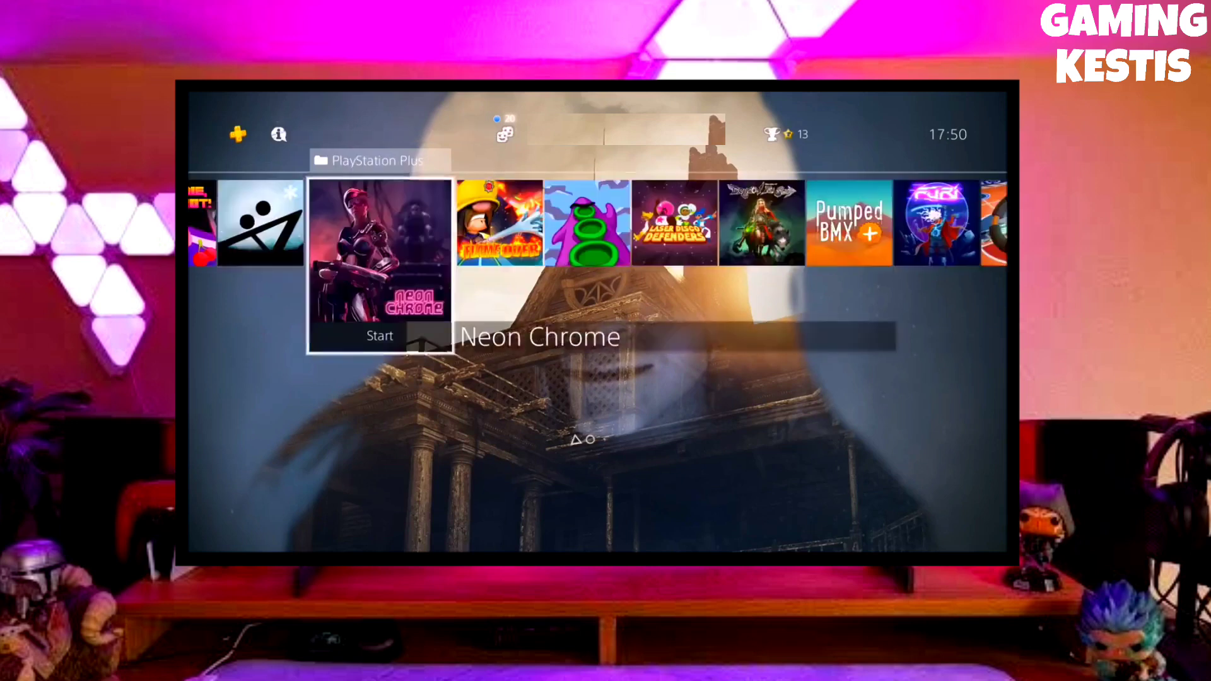
pyautogui.hscroll(3)
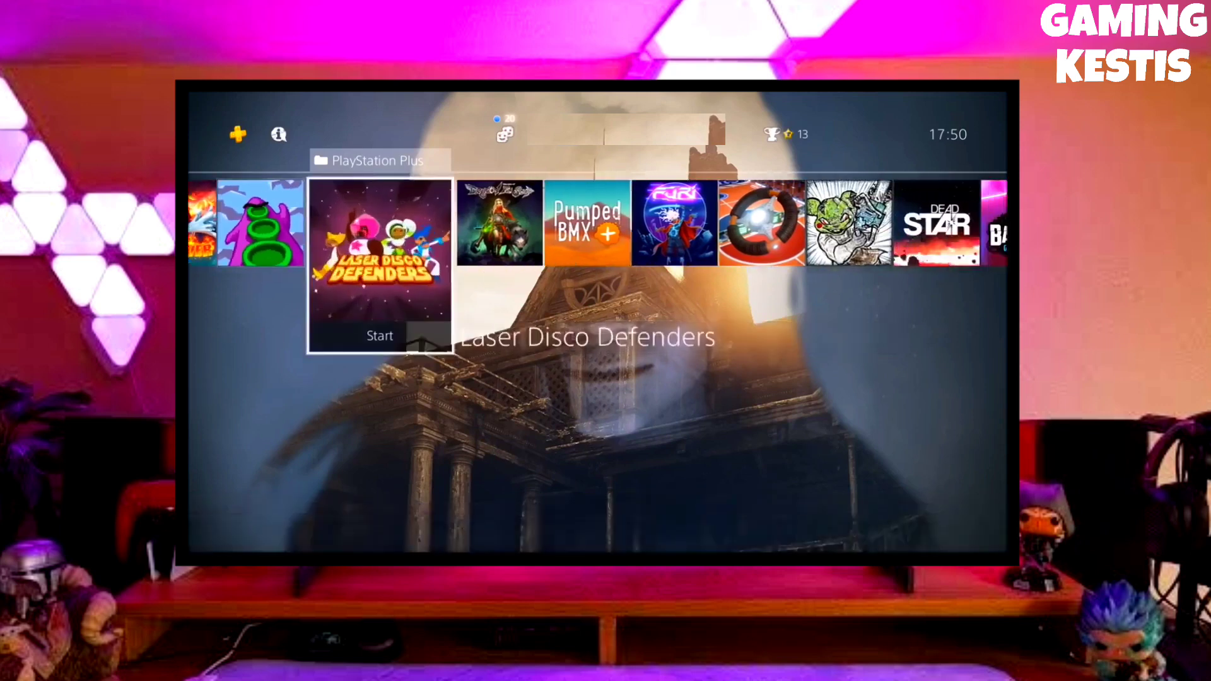
pyautogui.hscroll(3)
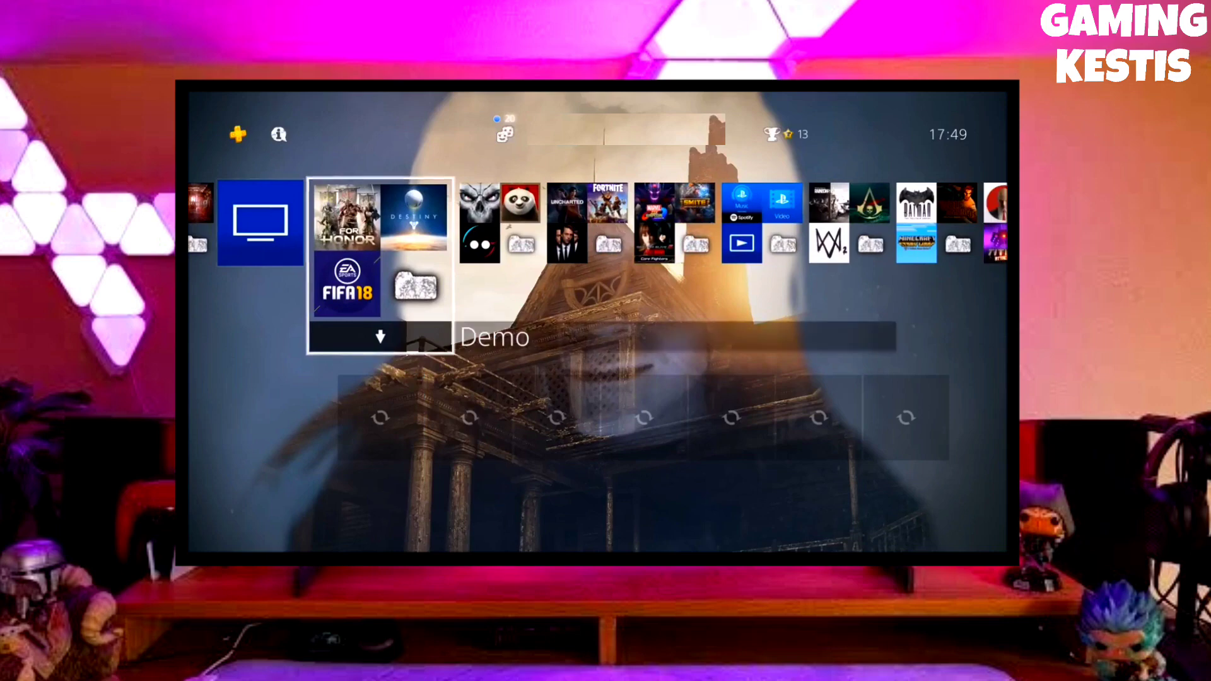
# Move right through the PlayStation Plus folder's games until Flame Over is highlighted
pyautogui.hscroll(3)
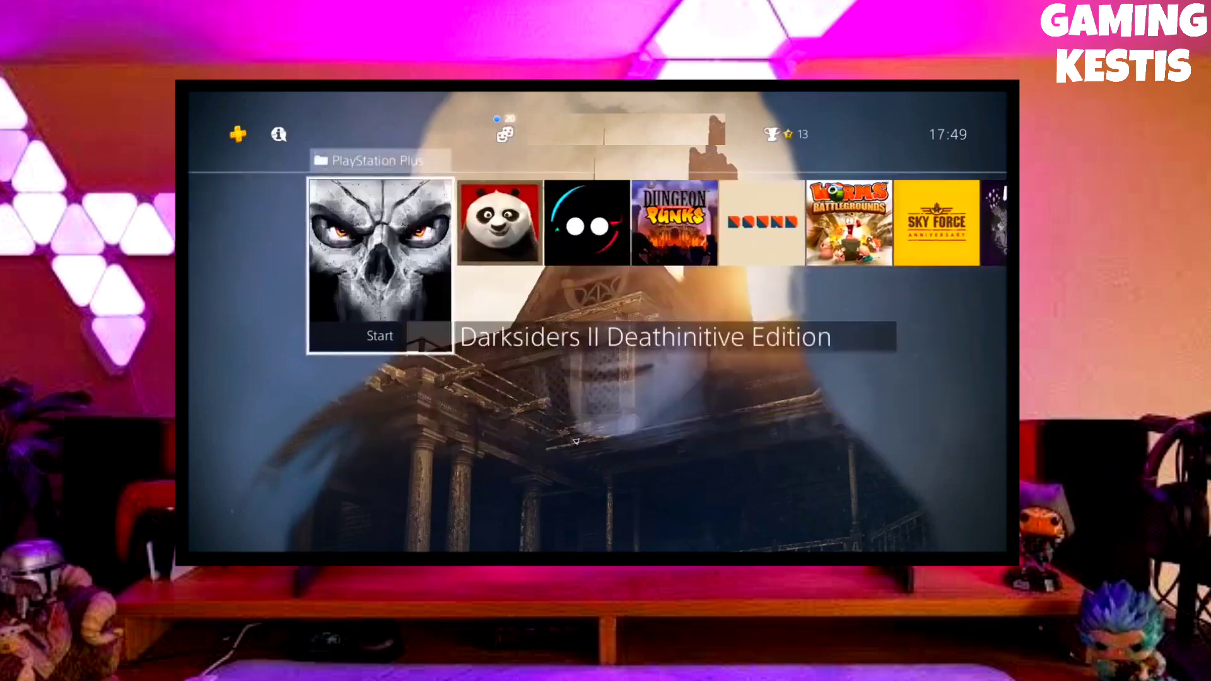
pyautogui.press('Right')
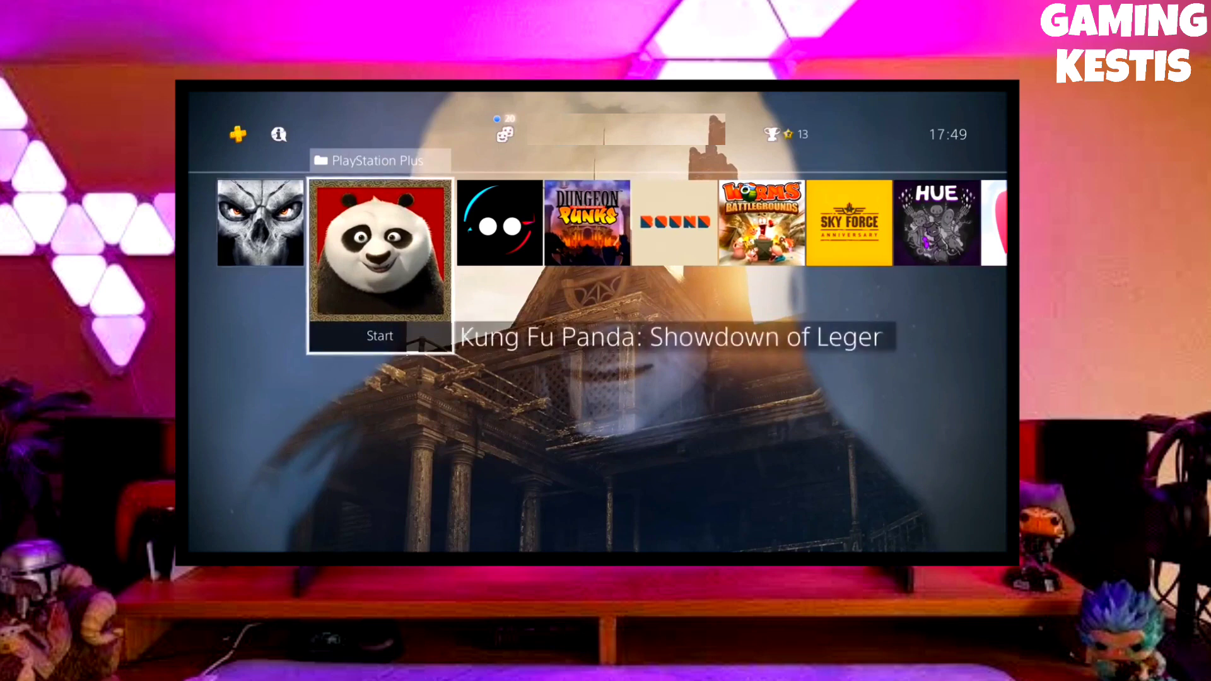
pyautogui.hscroll(3)
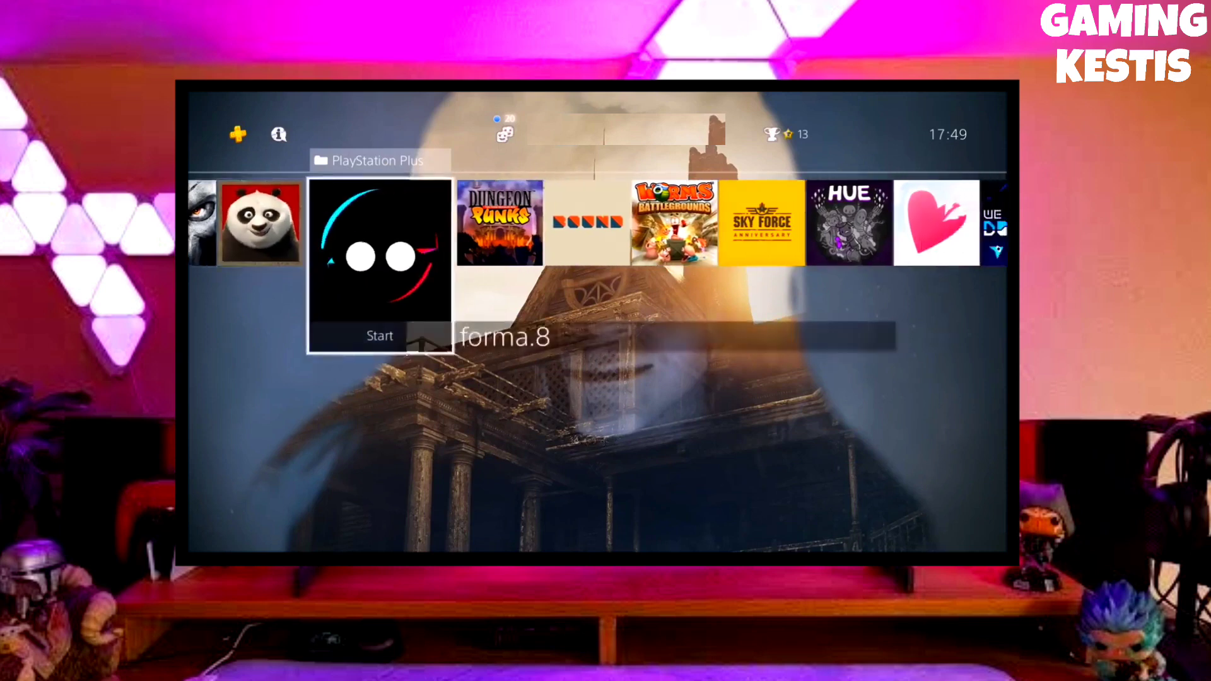
pyautogui.hscroll(3)
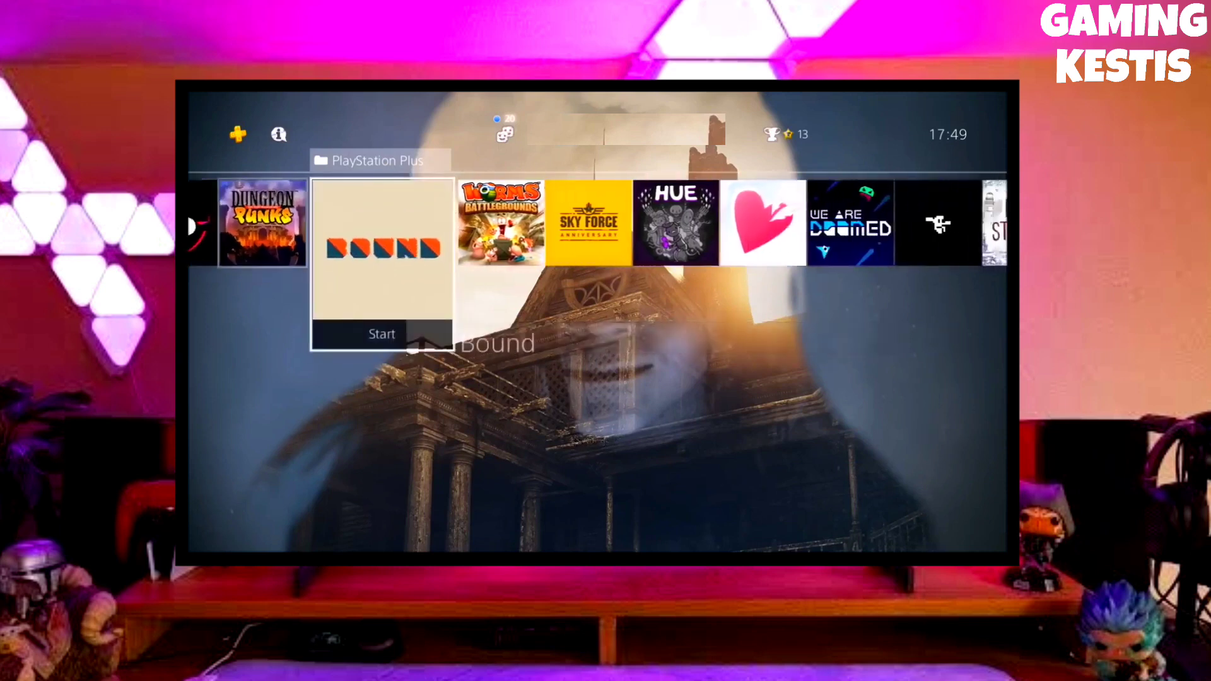
pyautogui.press('Right')
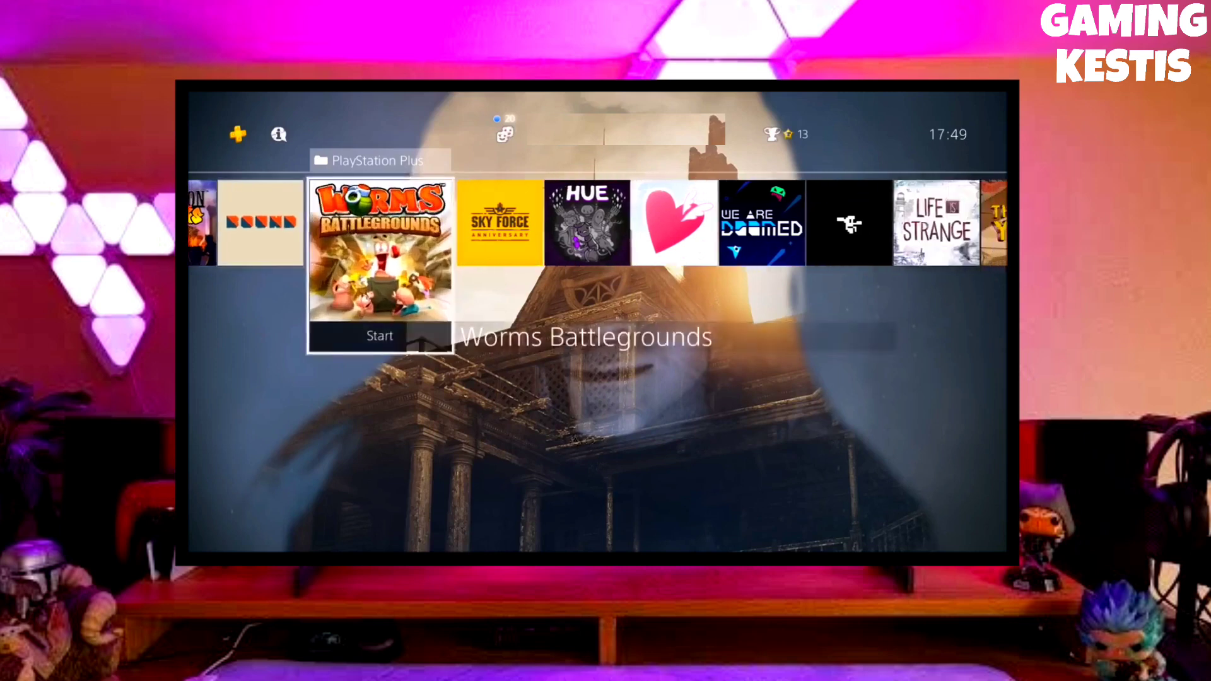
pyautogui.hscroll(3)
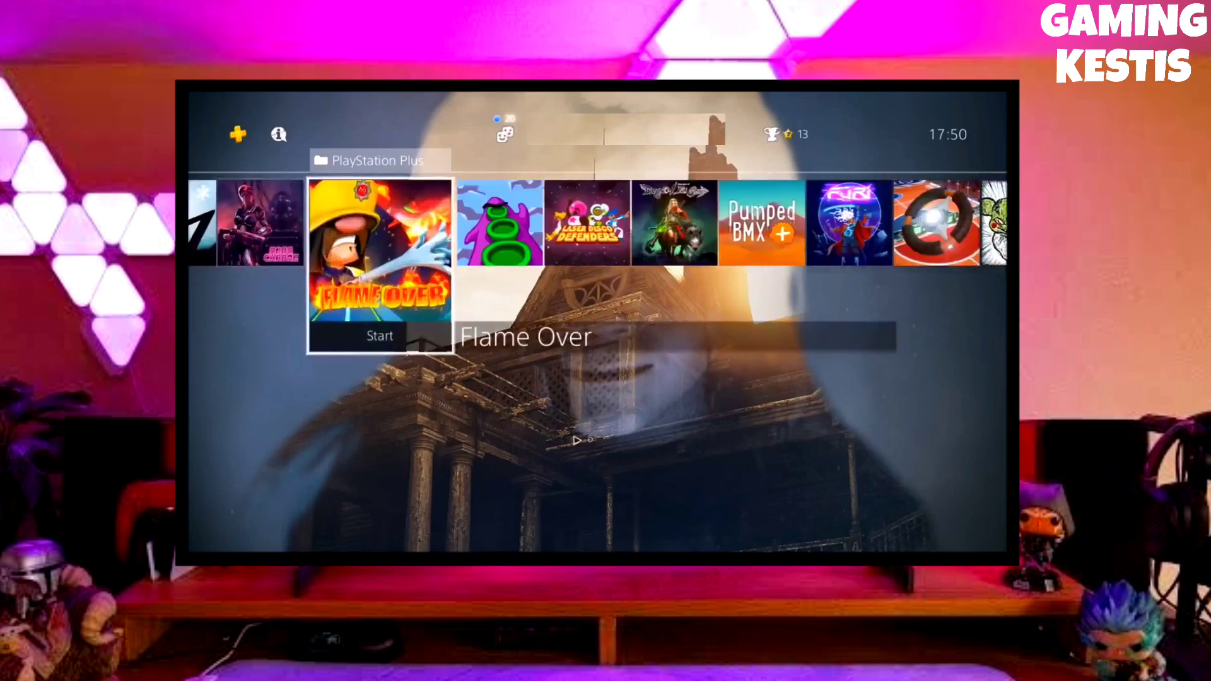